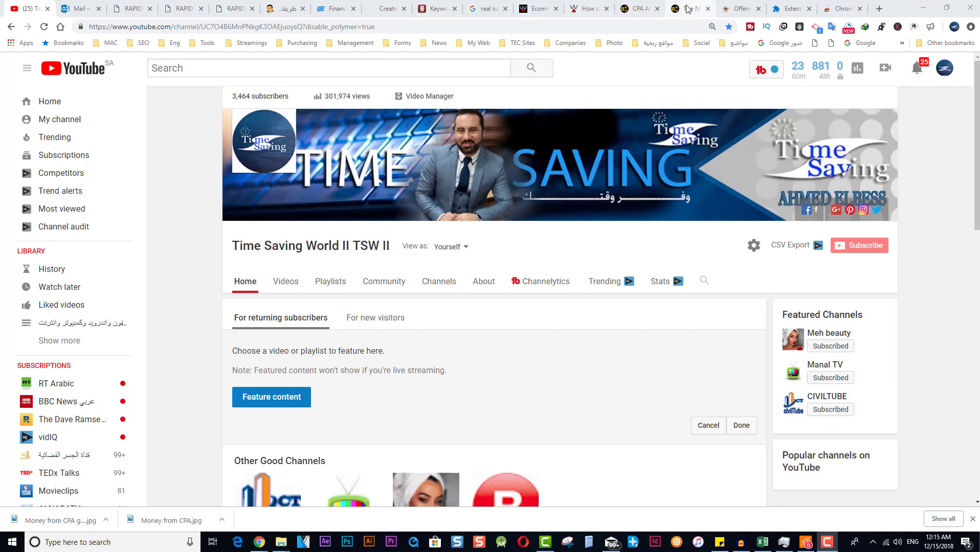
- Open the Chrome Web Store extensions home from the installed Extensions page
{"action": "left_click", "coordinate": [688, 9]}
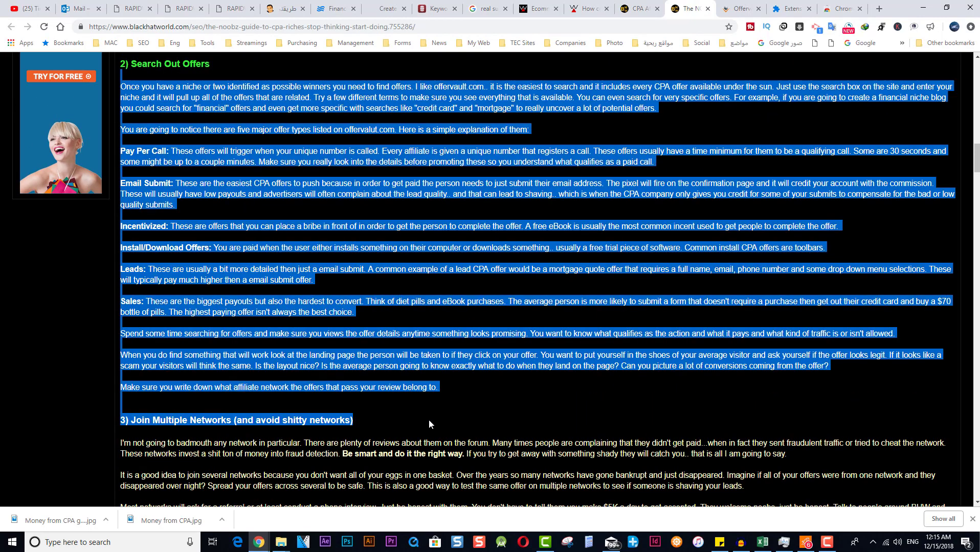
{"action": "left_click", "coordinate": [429, 425]}
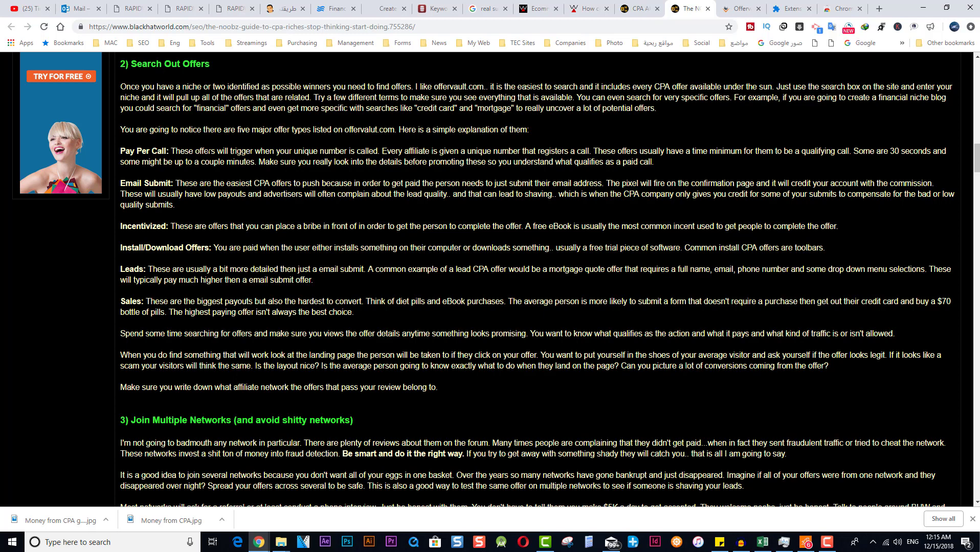
{"action": "mouse_move", "coordinate": [290, 174]}
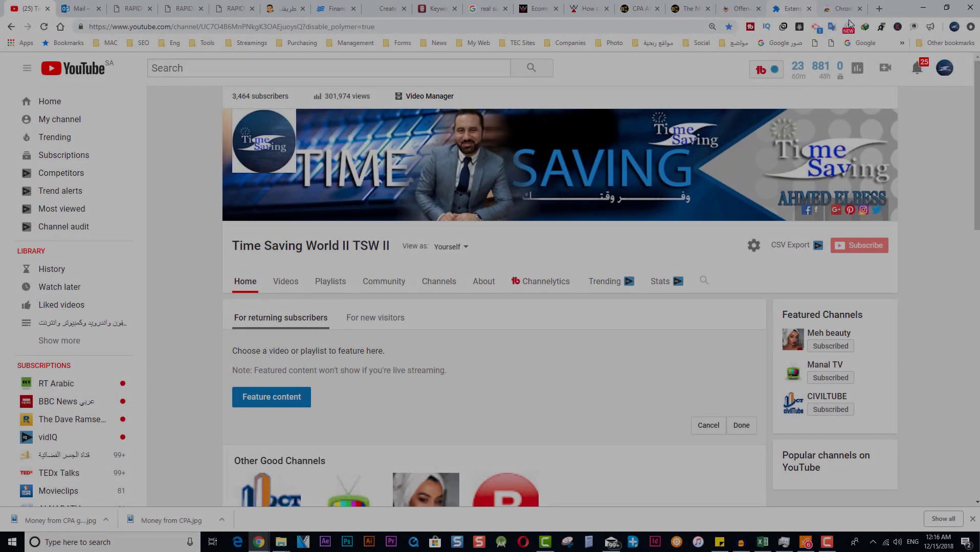
{"action": "left_click", "coordinate": [842, 8]}
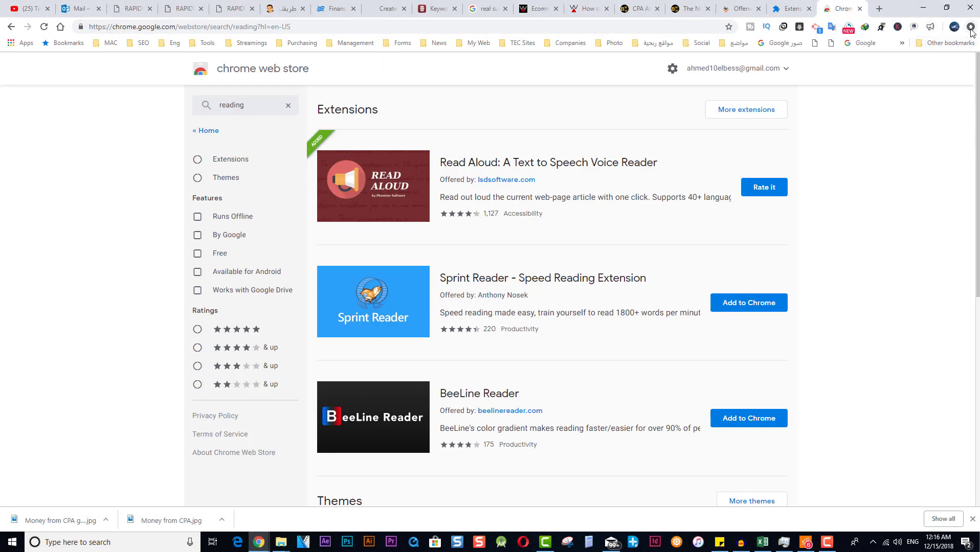
{"action": "left_click", "coordinate": [972, 27]}
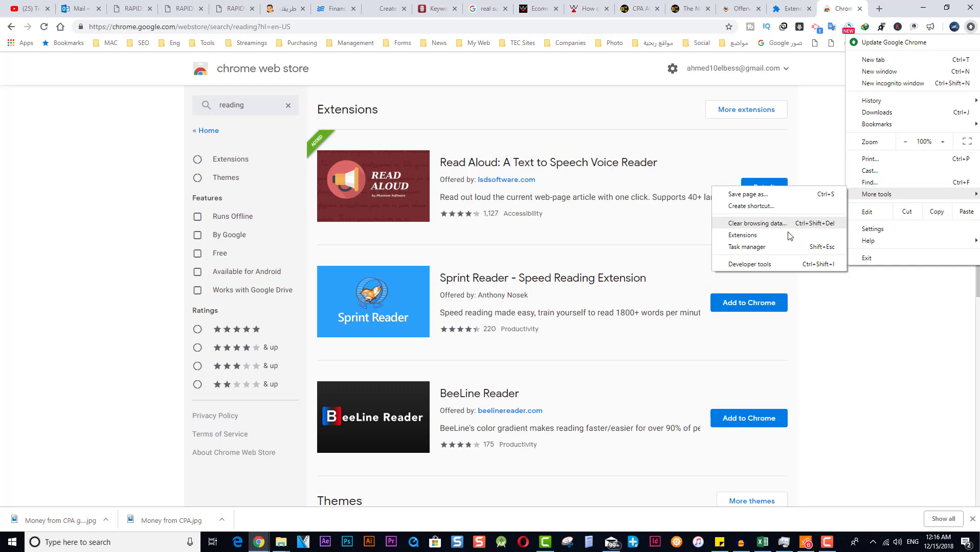
{"action": "left_click", "coordinate": [742, 235]}
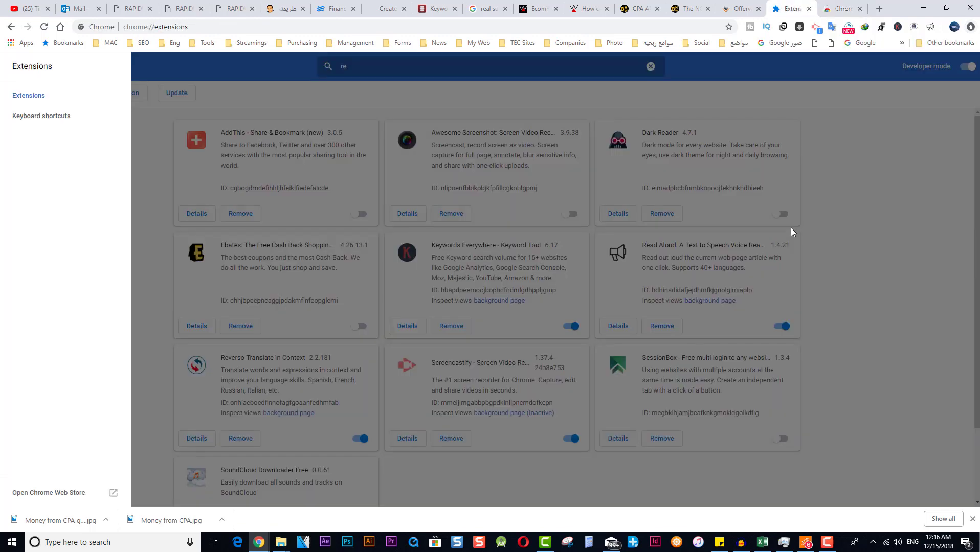
{"action": "mouse_move", "coordinate": [48, 493]}
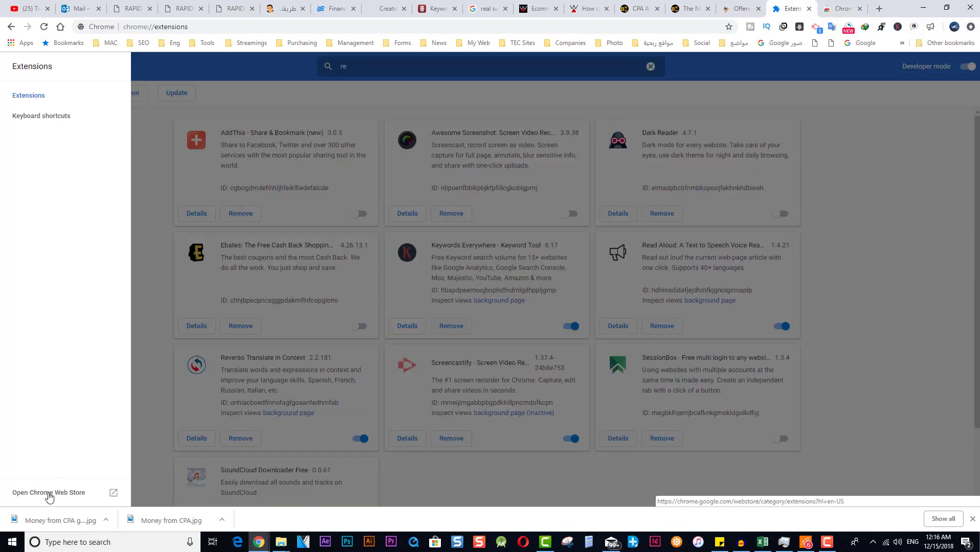
{"action": "left_click", "coordinate": [48, 493]}
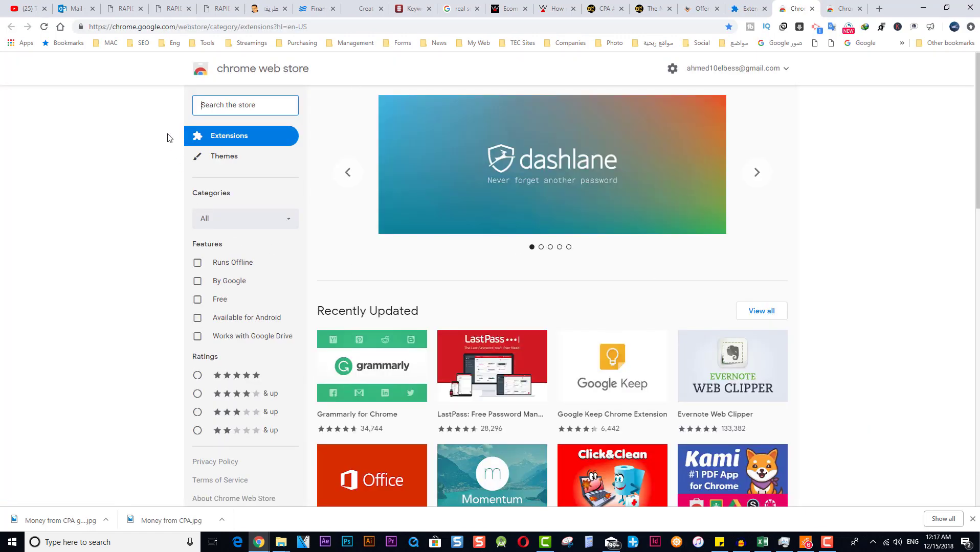
{"action": "mouse_move", "coordinate": [489, 61]}
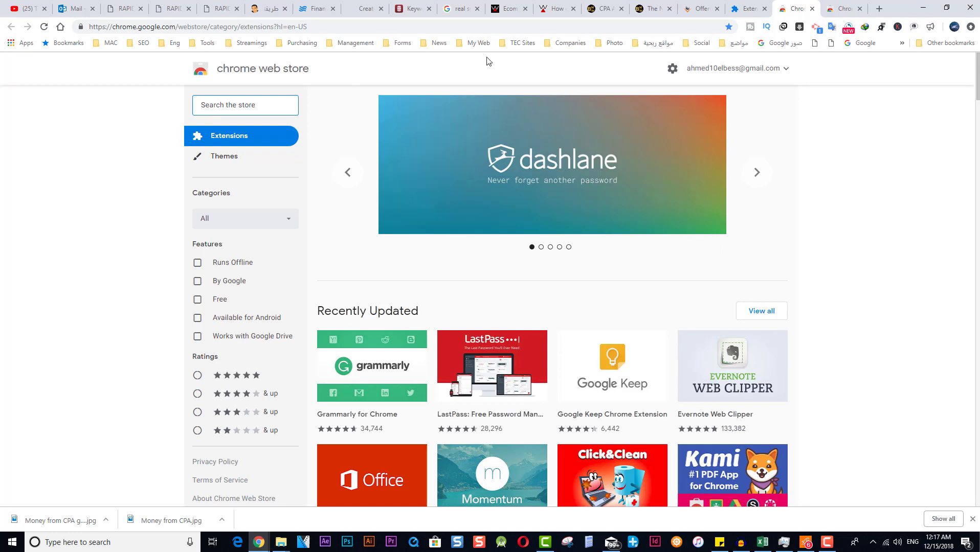
{"action": "mouse_move", "coordinate": [899, 40]}
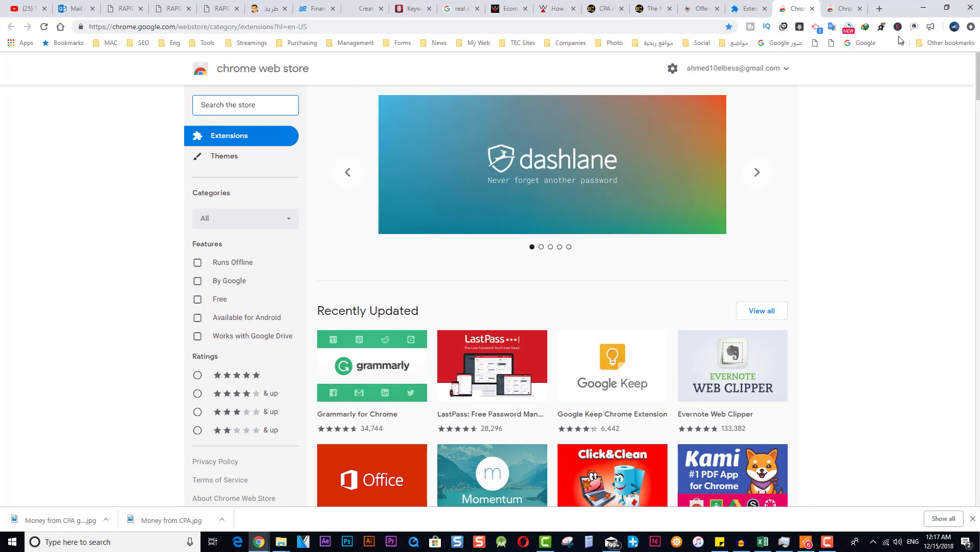
{"action": "mouse_move", "coordinate": [881, 202]}
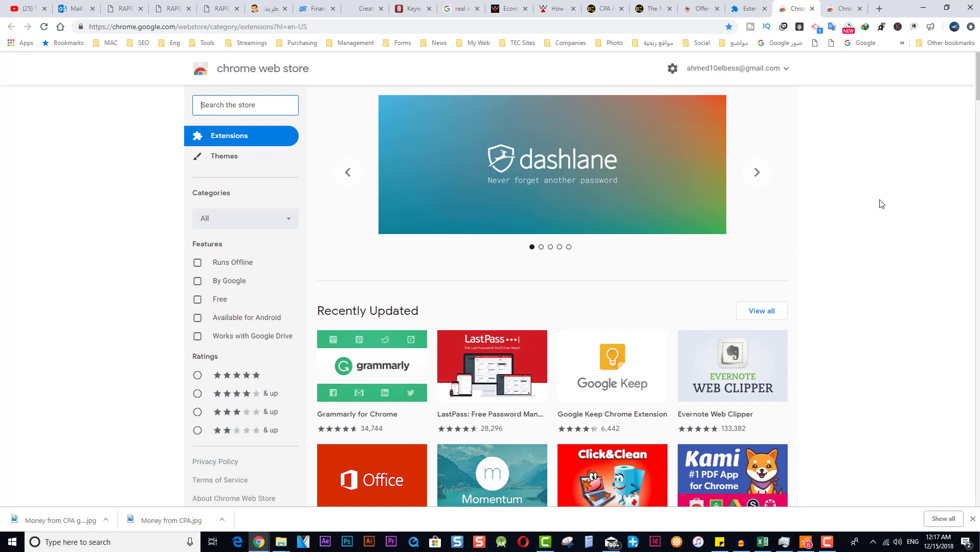
- Search the Chrome Web Store for 'read' to list reading extensions like Read Aloud
{"action": "left_click", "coordinate": [756, 172]}
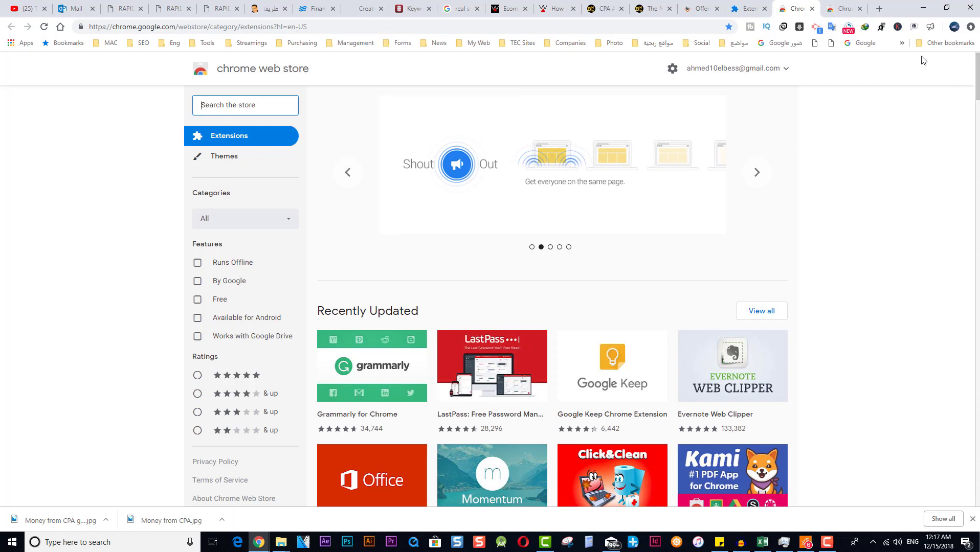
{"action": "mouse_move", "coordinate": [907, 81]}
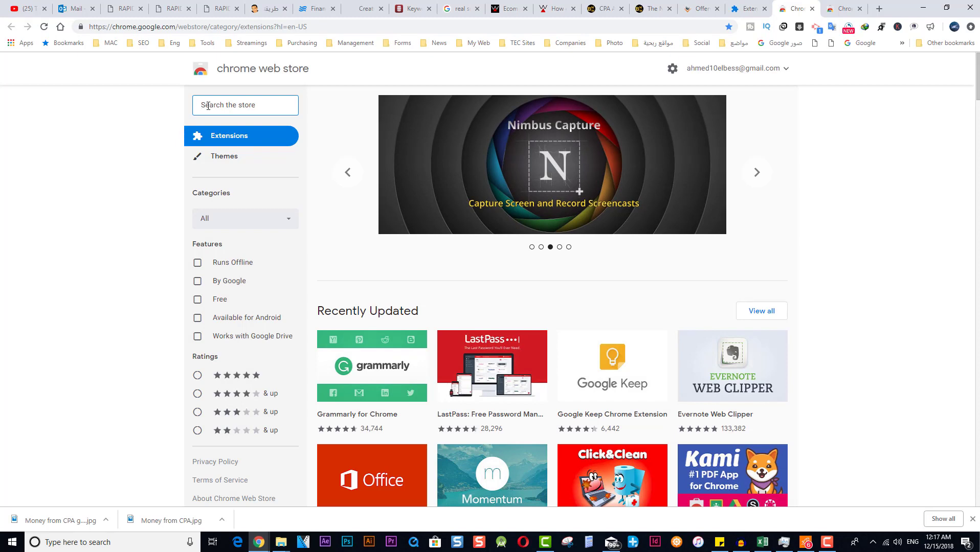
{"action": "type", "text": "read"}
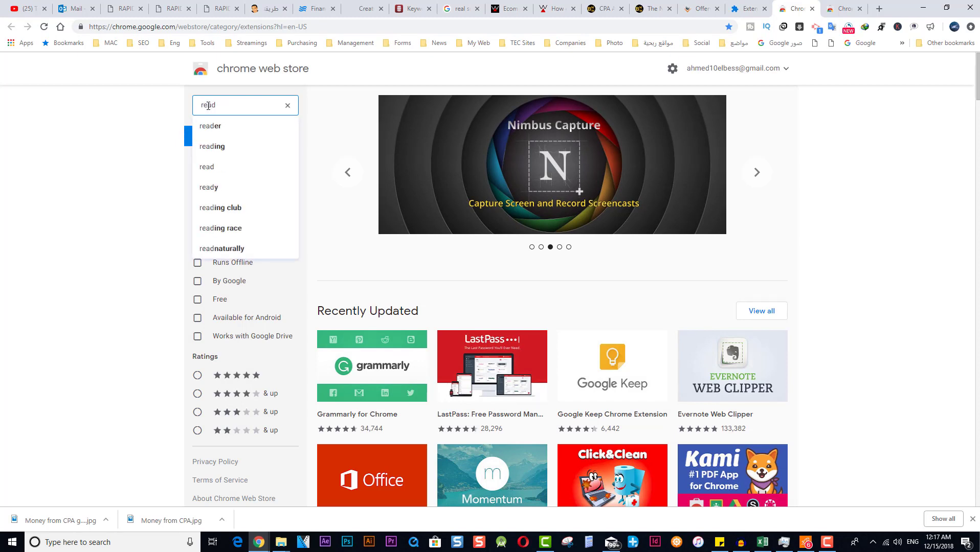
{"action": "left_click", "coordinate": [212, 147]}
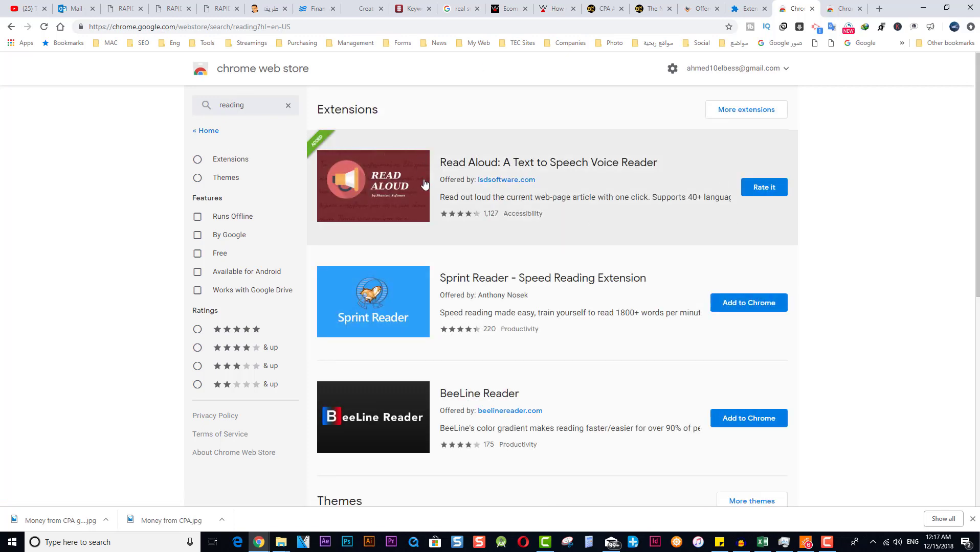
{"action": "mouse_move", "coordinate": [651, 216]}
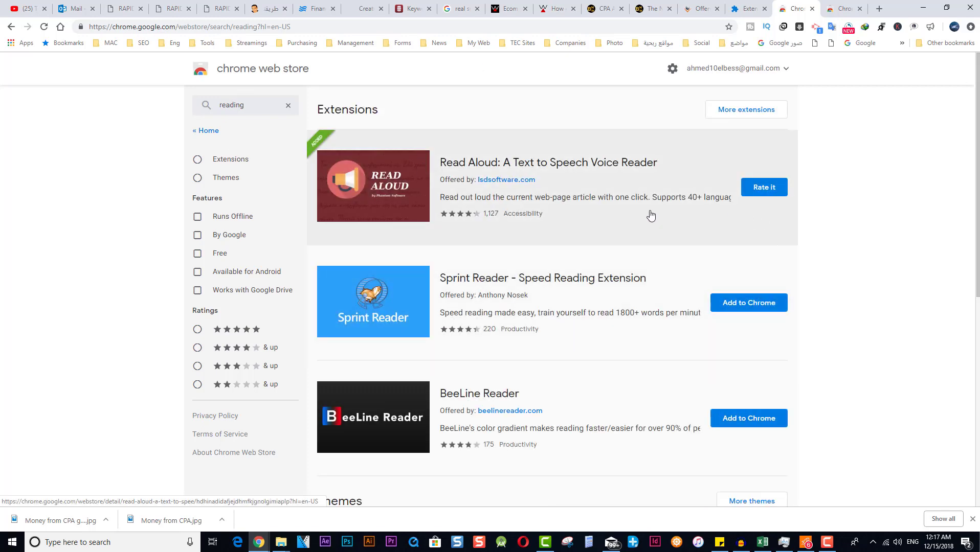
{"action": "mouse_move", "coordinate": [572, 233]}
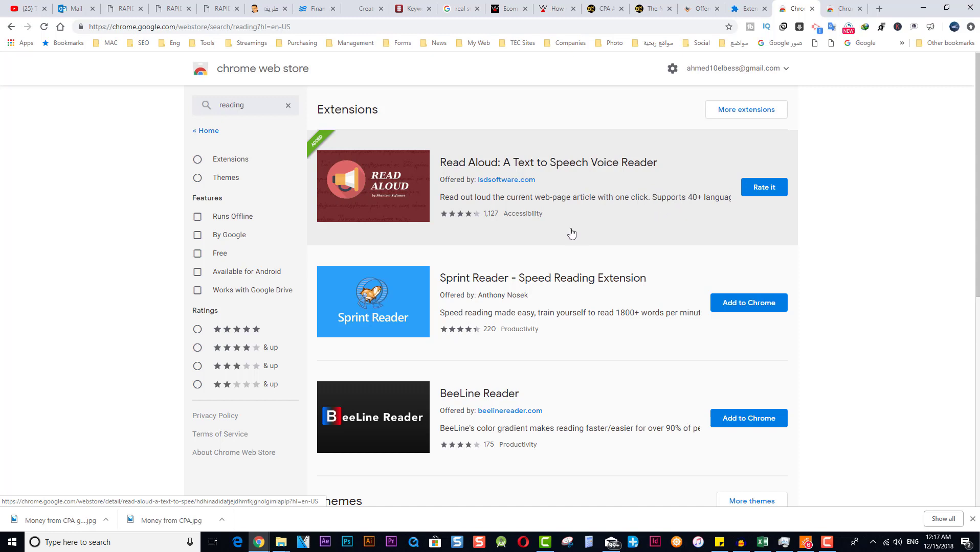
{"action": "mouse_move", "coordinate": [491, 223]}
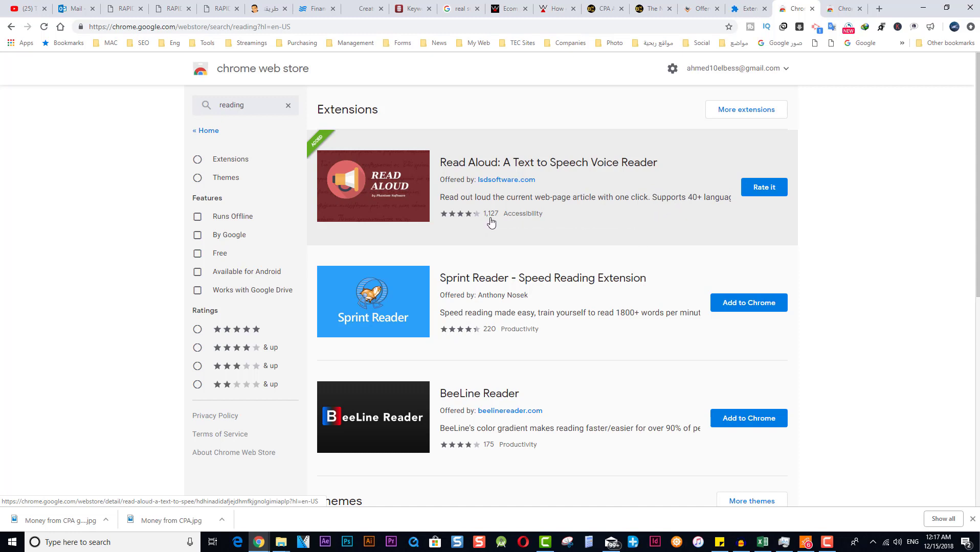
{"action": "mouse_move", "coordinate": [623, 226]}
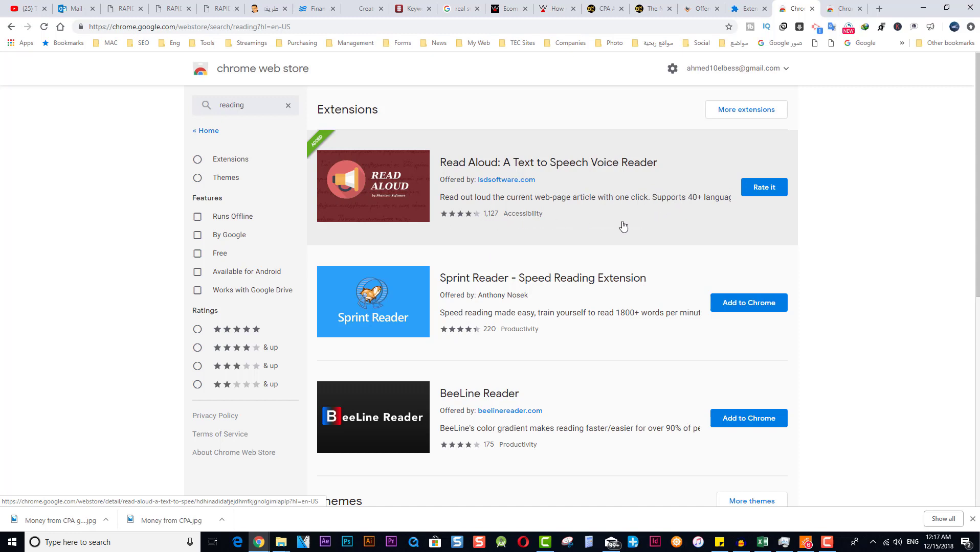
{"action": "mouse_move", "coordinate": [764, 187]}
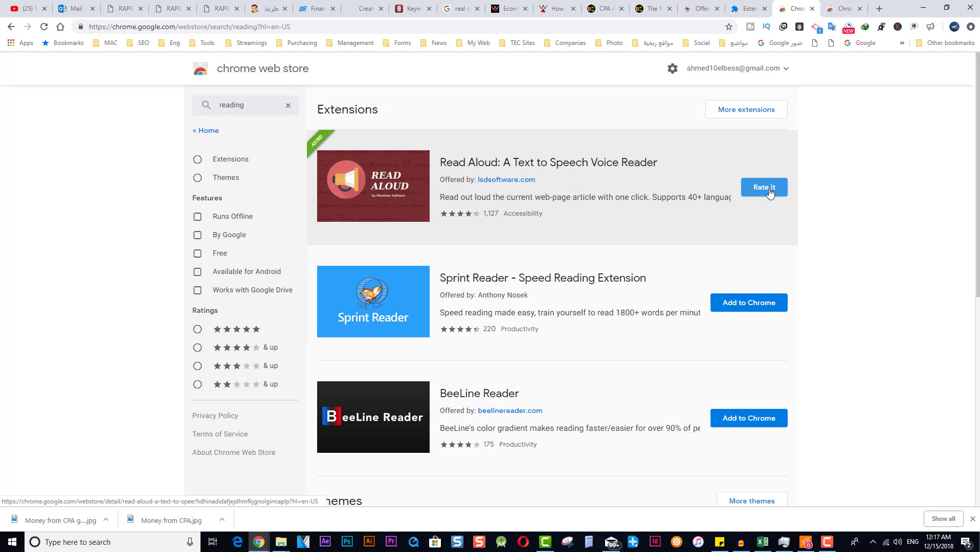
{"action": "mouse_move", "coordinate": [763, 191]}
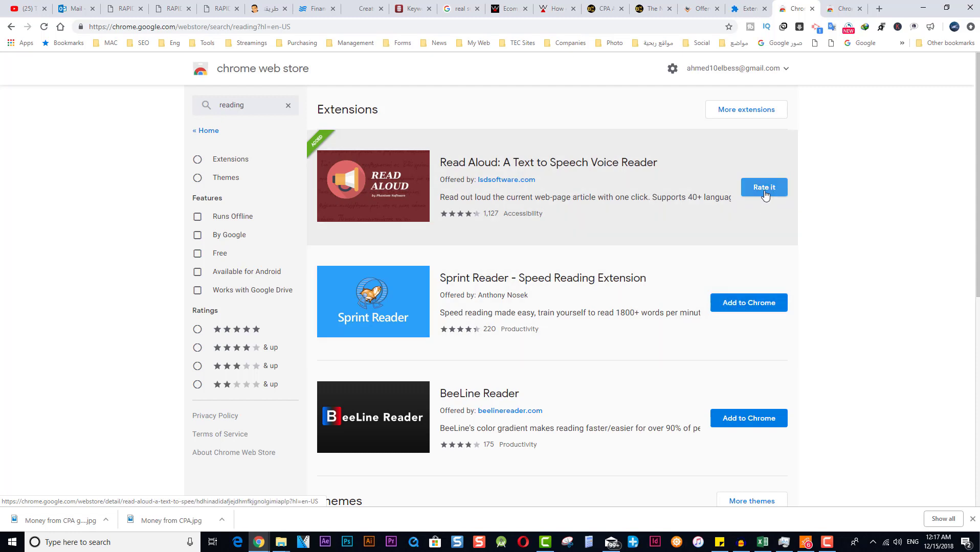
{"action": "mouse_move", "coordinate": [916, 53]}
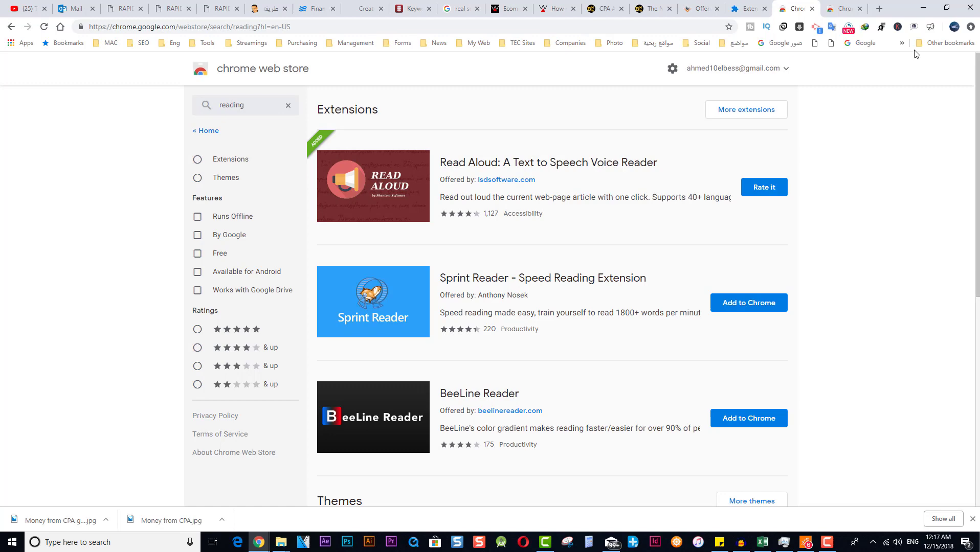
{"action": "mouse_move", "coordinate": [652, 25]}
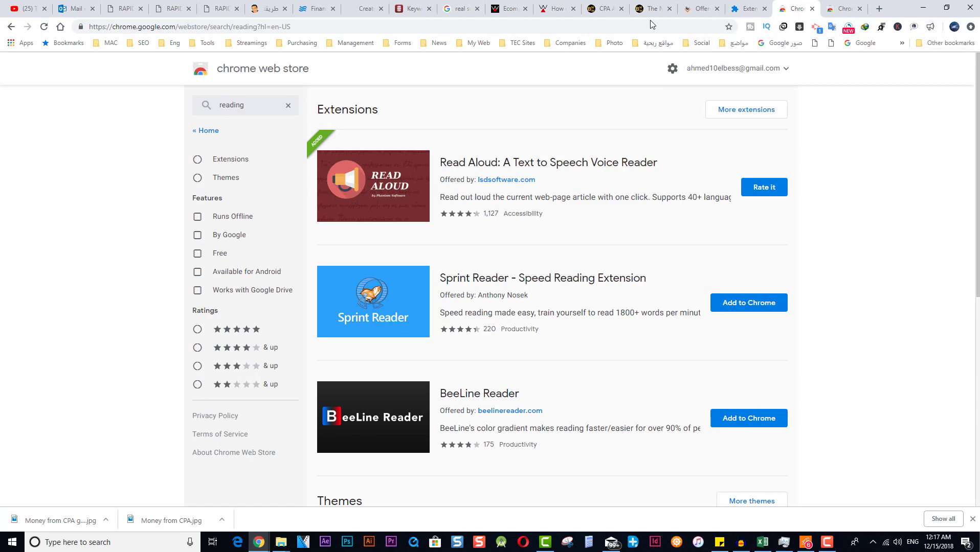
- Have the selected BlackHatWorld Search Out Offers text read aloud and show the Read Aloud player
{"action": "left_click", "coordinate": [650, 8]}
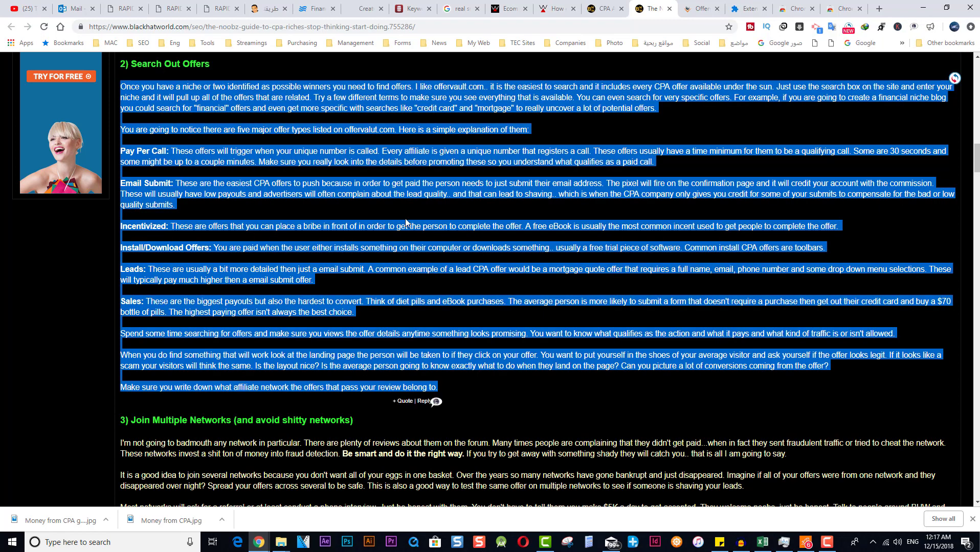
{"action": "mouse_move", "coordinate": [423, 242]}
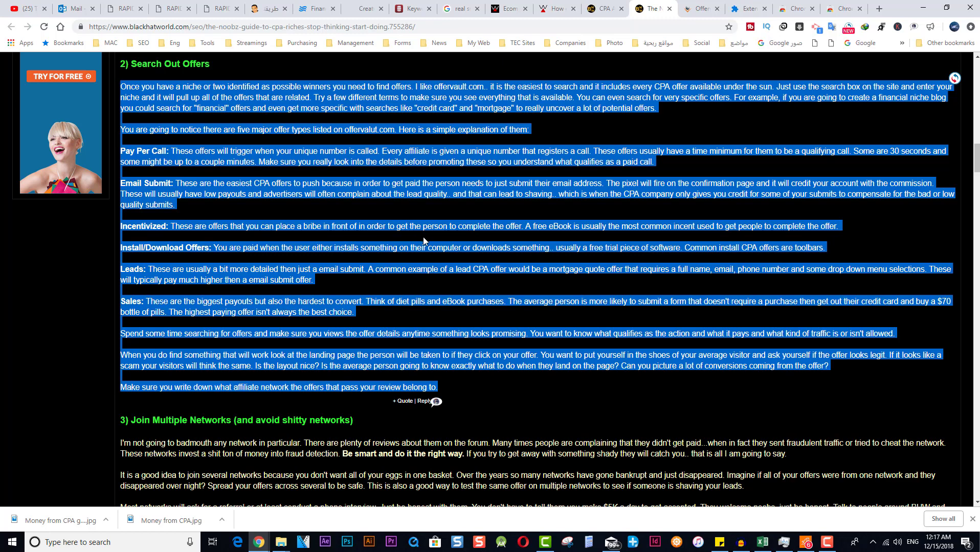
{"action": "right_click", "coordinate": [423, 242]}
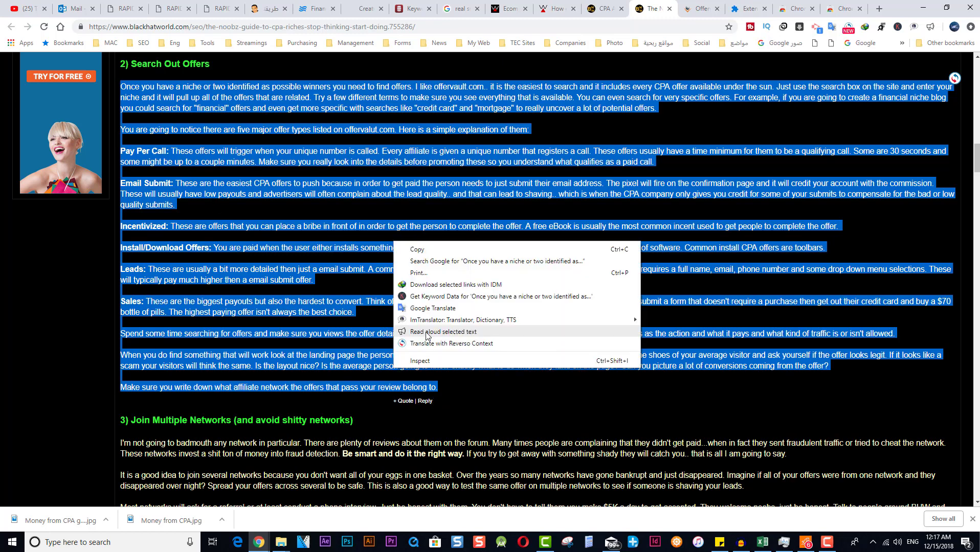
{"action": "mouse_move", "coordinate": [442, 337]}
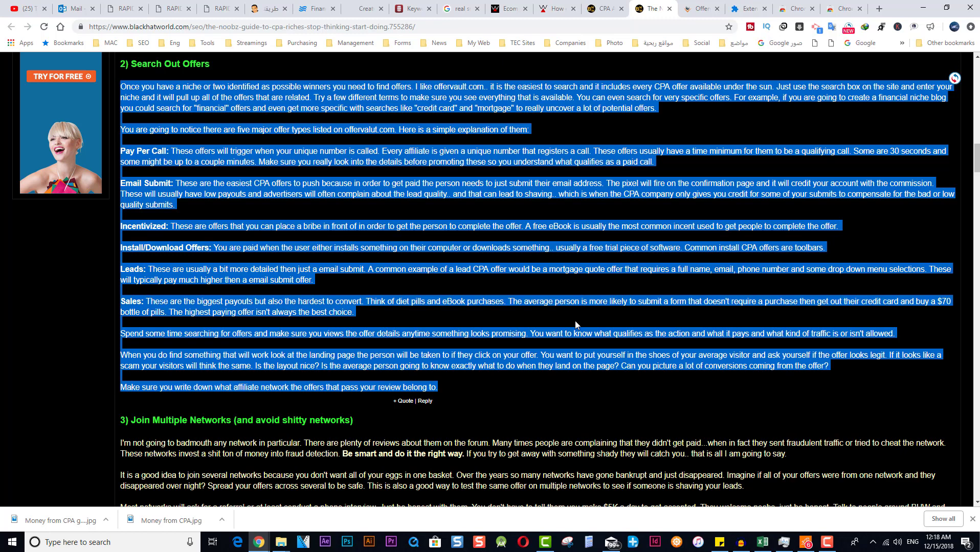
{"action": "mouse_move", "coordinate": [492, 220]}
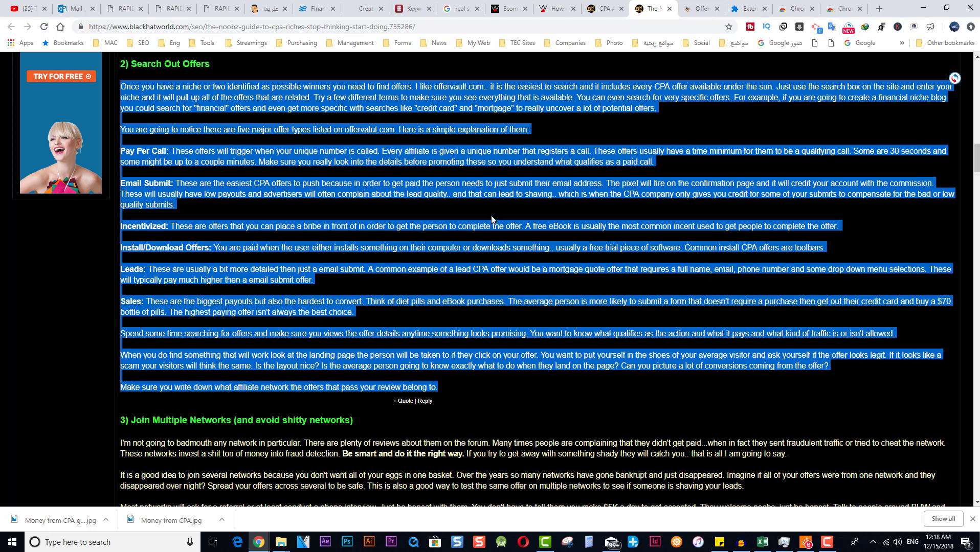
{"action": "left_click", "coordinate": [647, 332]}
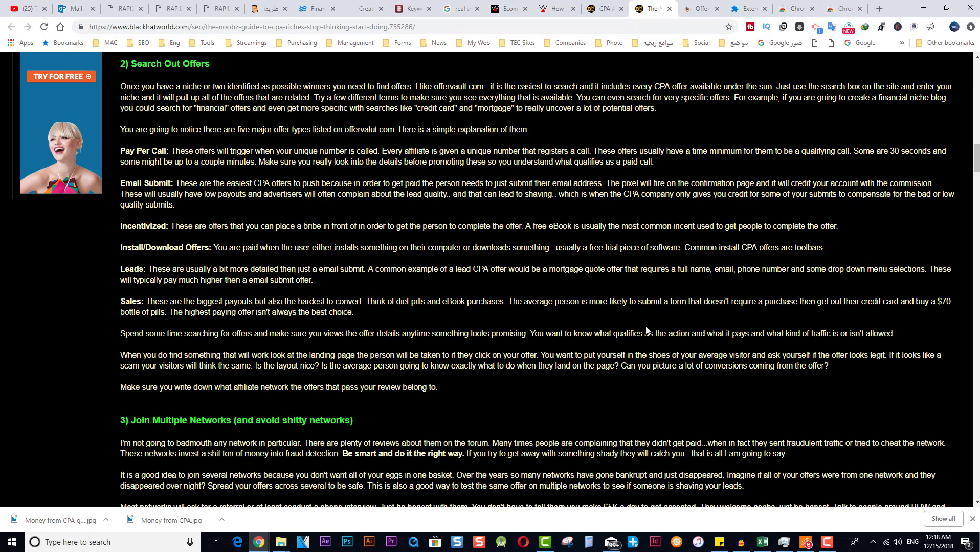
{"action": "left_click", "coordinate": [931, 27]}
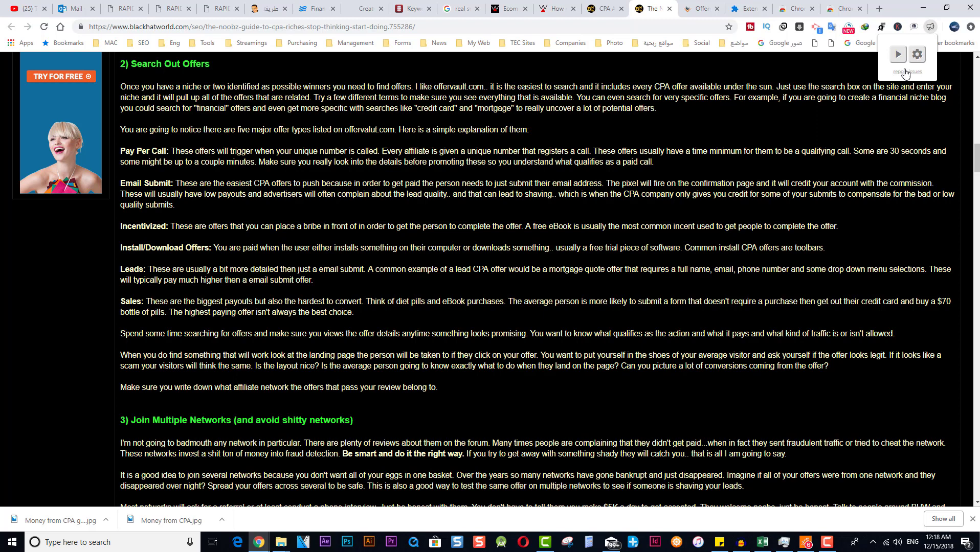
- Open Read Aloud's options and scroll through the Voice dropdown's available voices
{"action": "left_click", "coordinate": [917, 55]}
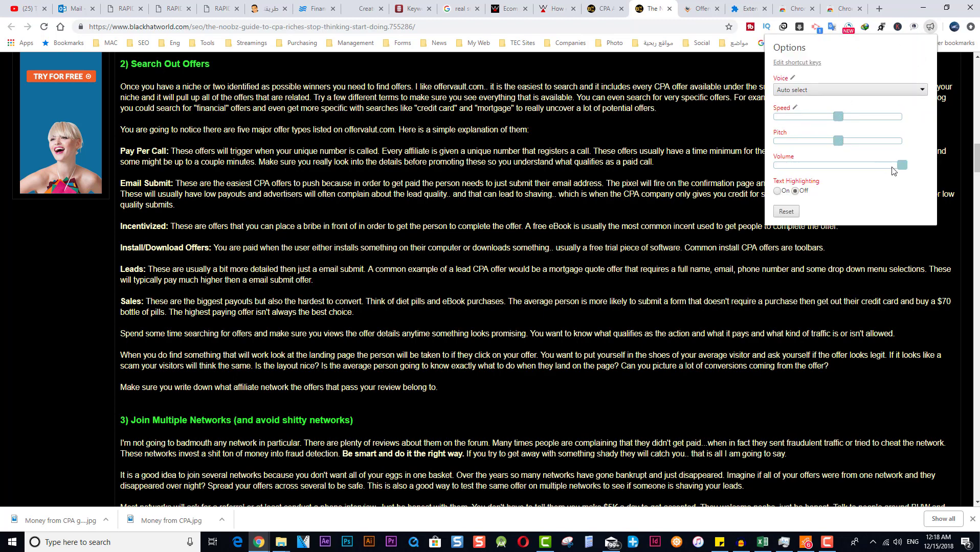
{"action": "mouse_move", "coordinate": [851, 98]}
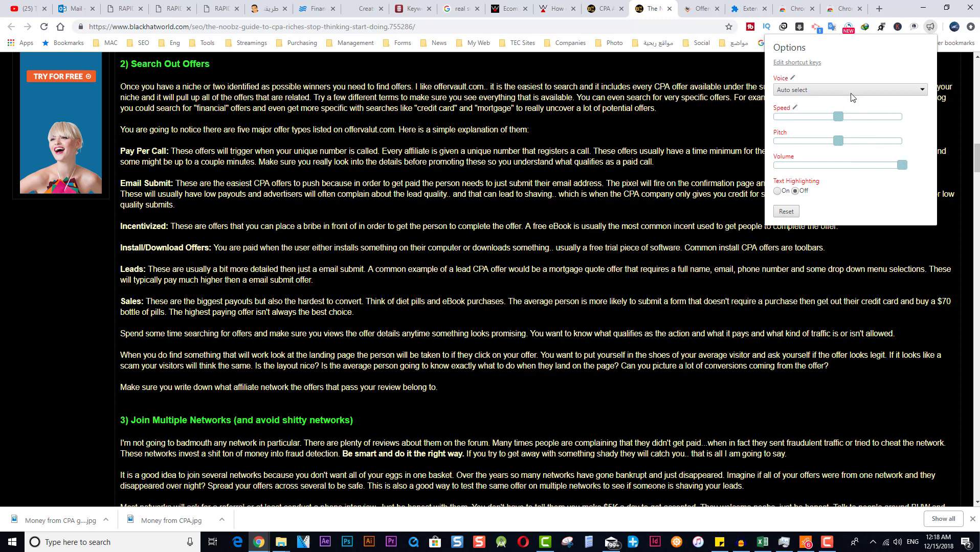
{"action": "left_click", "coordinate": [849, 89]}
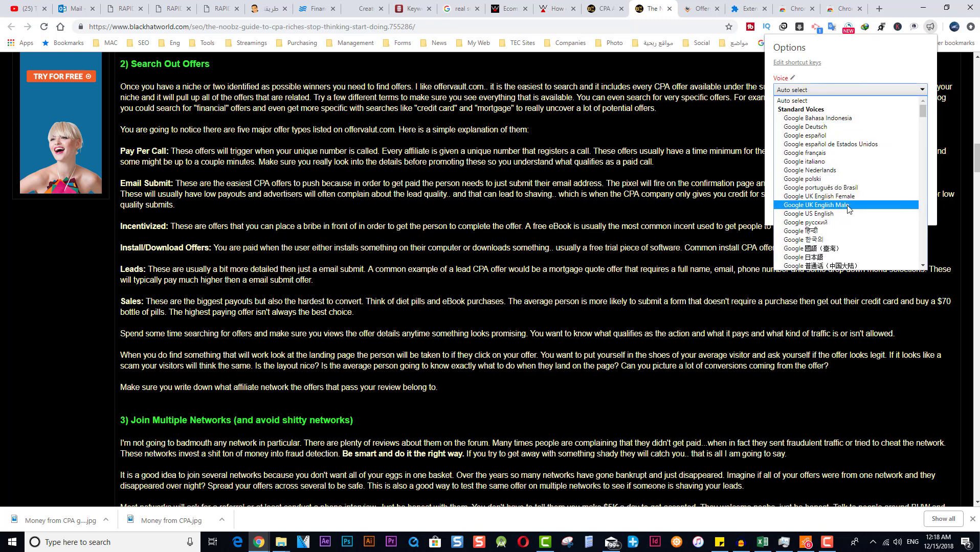
{"action": "mouse_move", "coordinate": [848, 172]}
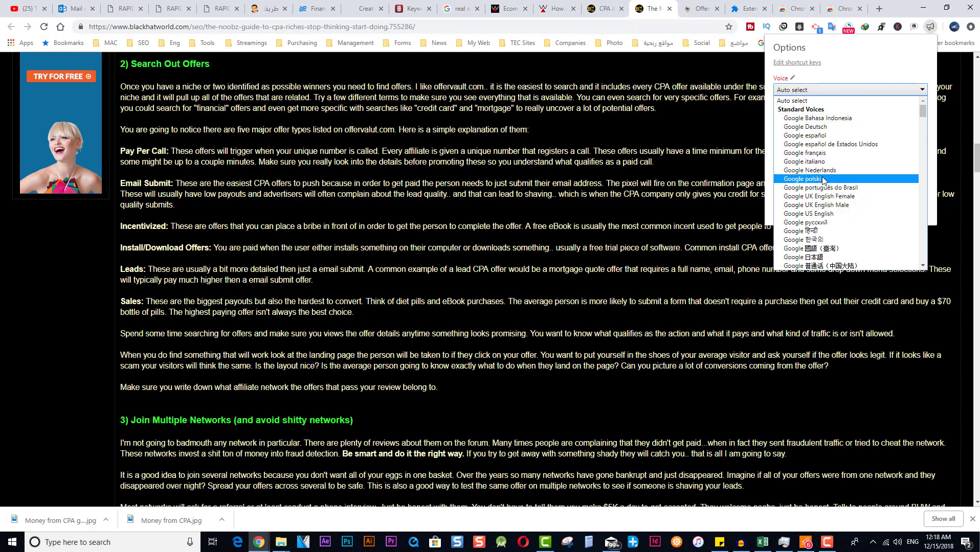
{"action": "scroll", "scroll_direction": "down", "scroll_amount": 3}
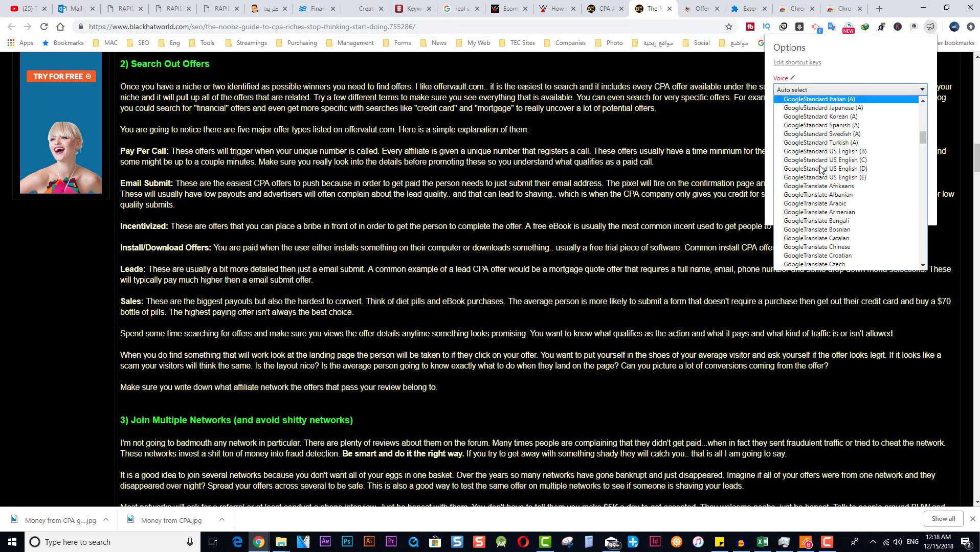
{"action": "scroll", "scroll_direction": "down", "scroll_amount": 3}
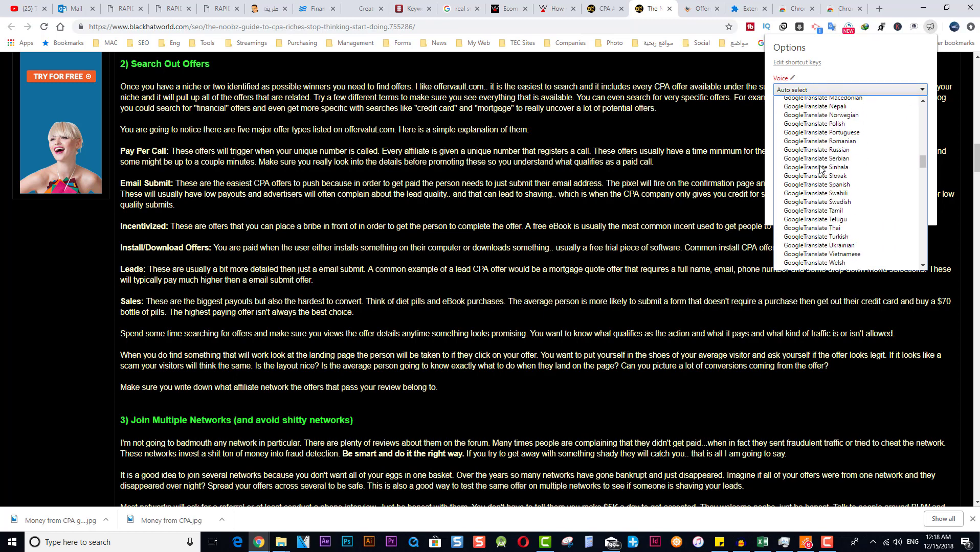
{"action": "scroll", "scroll_direction": "up", "scroll_amount": 3}
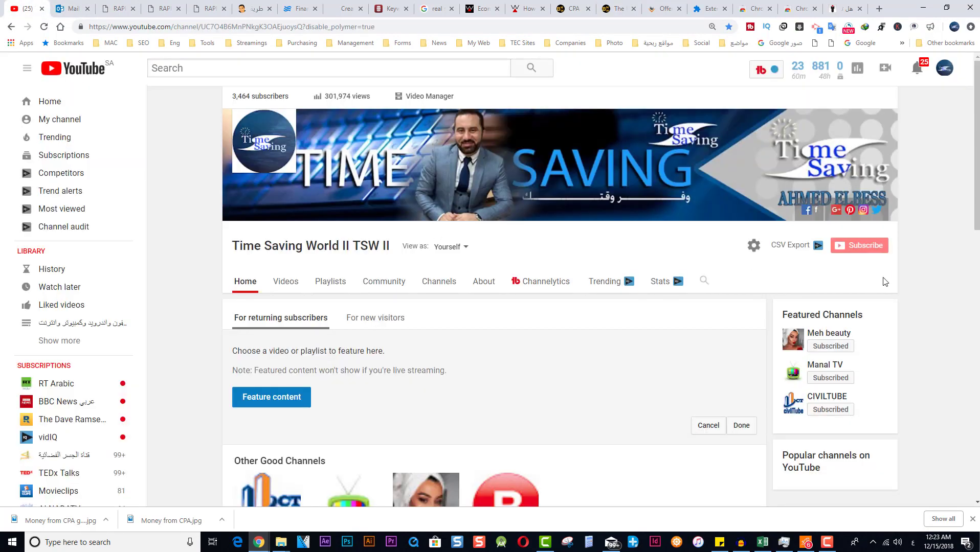
{"action": "mouse_move", "coordinate": [900, 279]}
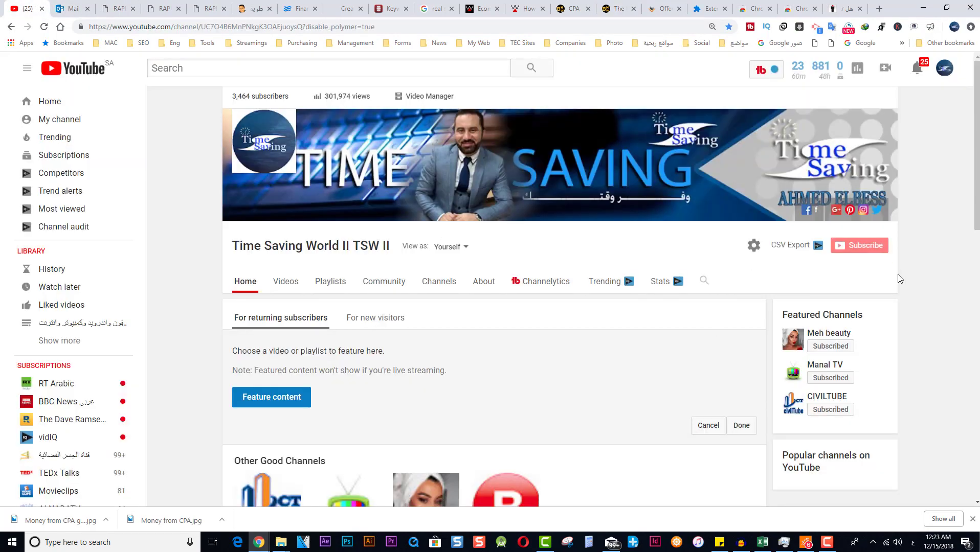